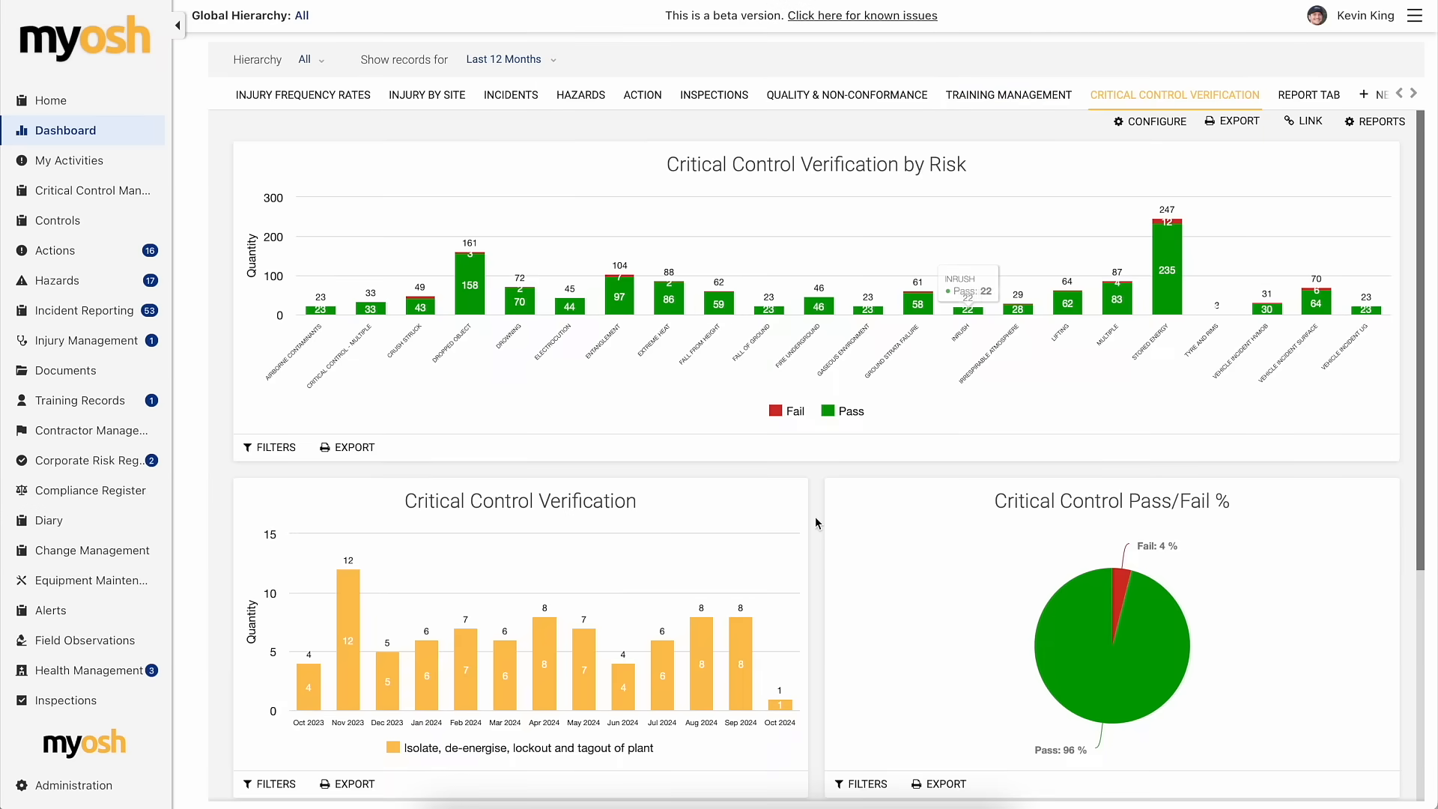
pyautogui.scroll(-3)
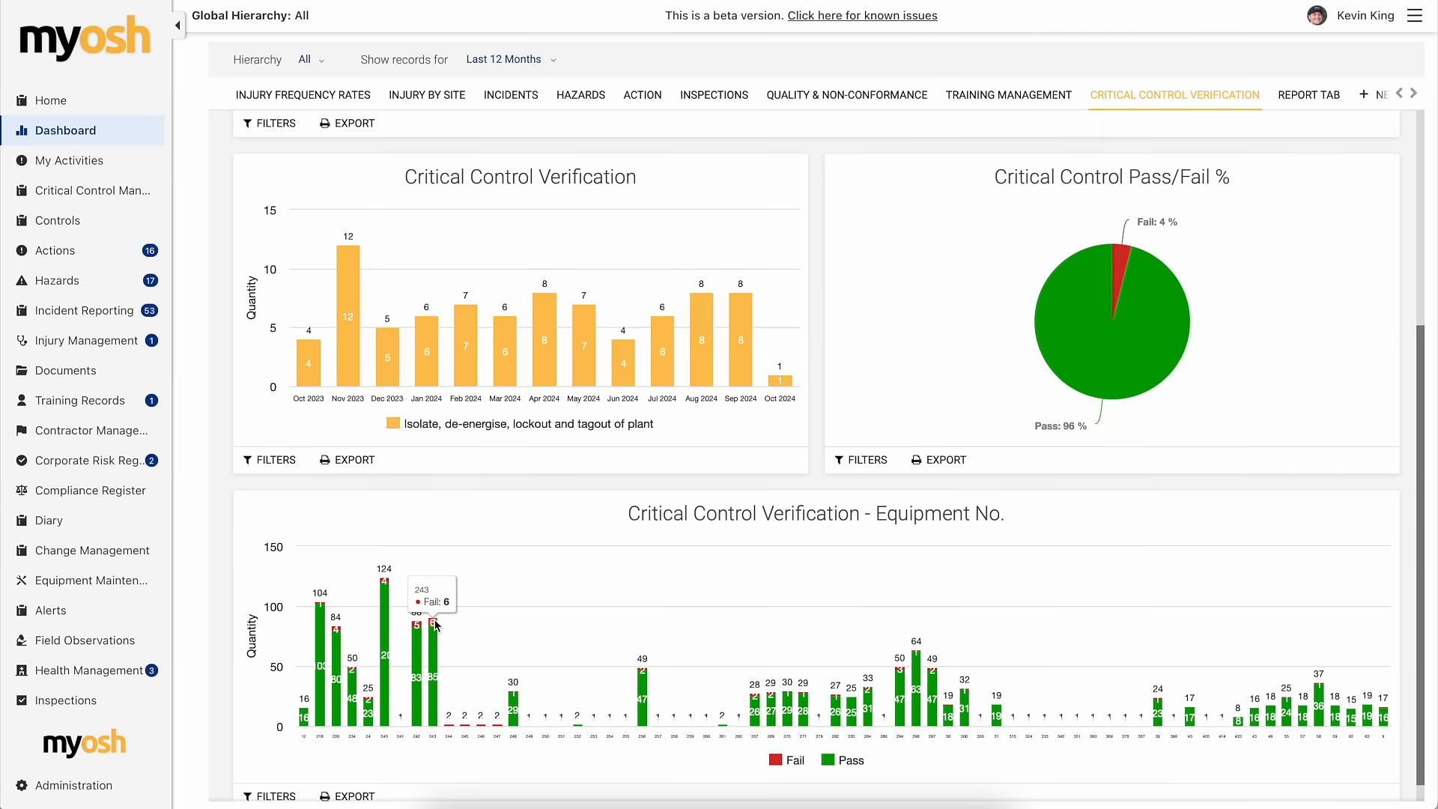